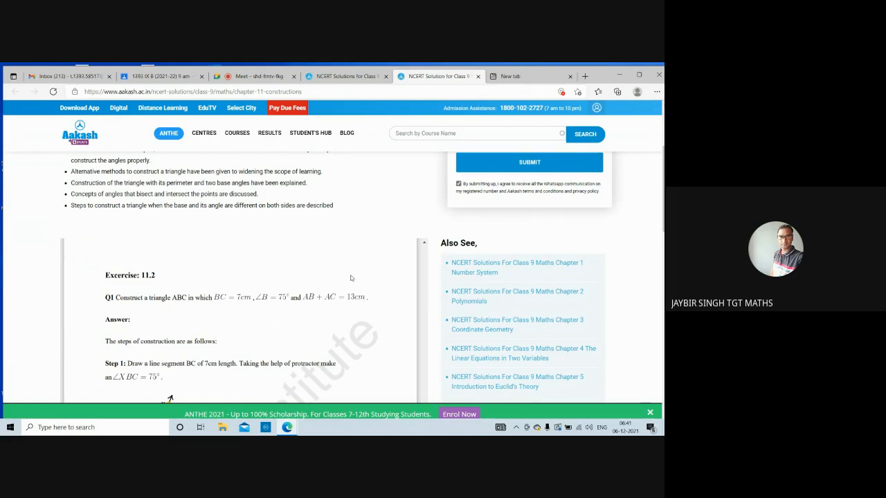
pyautogui.moveTo(323, 282)
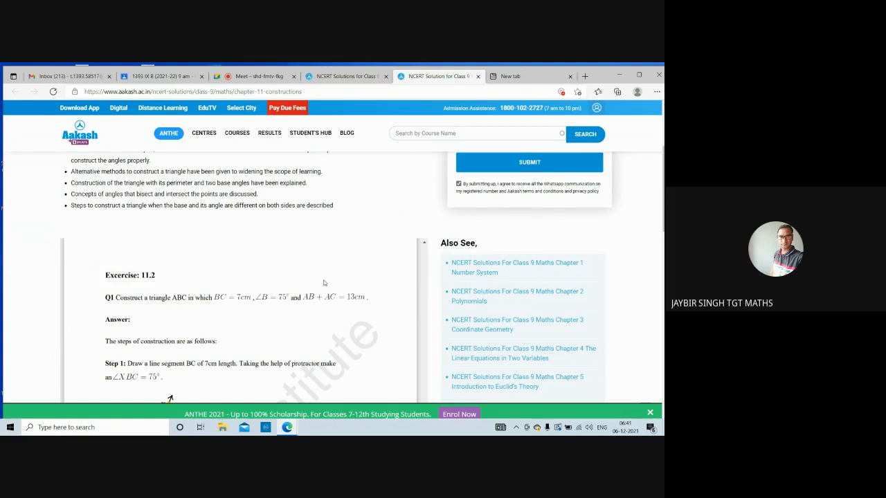
pyautogui.moveTo(325, 280)
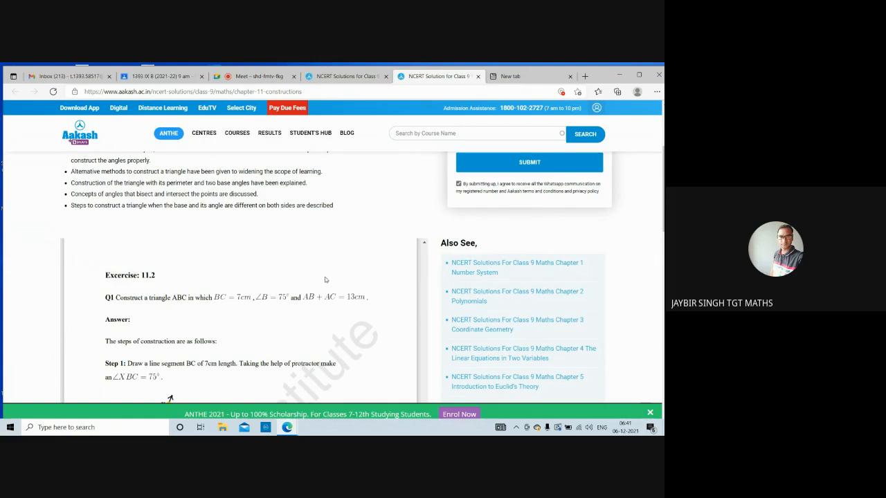
pyautogui.moveTo(116, 311)
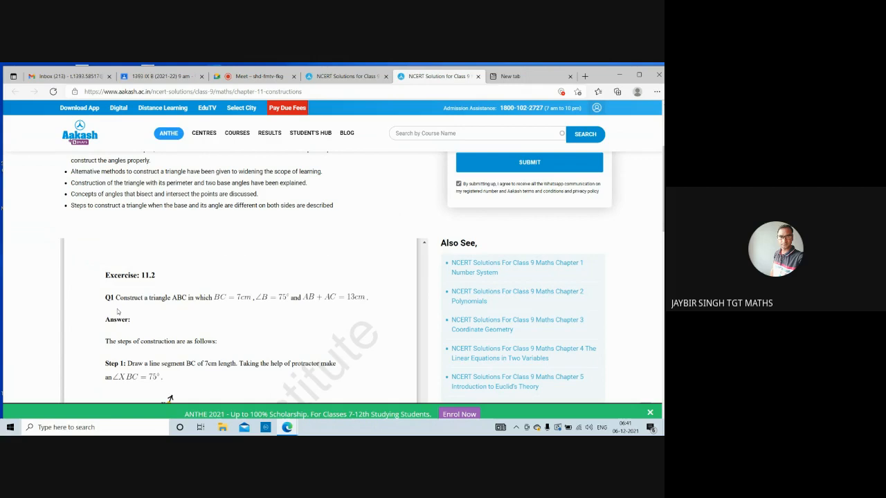
pyautogui.moveTo(215, 310)
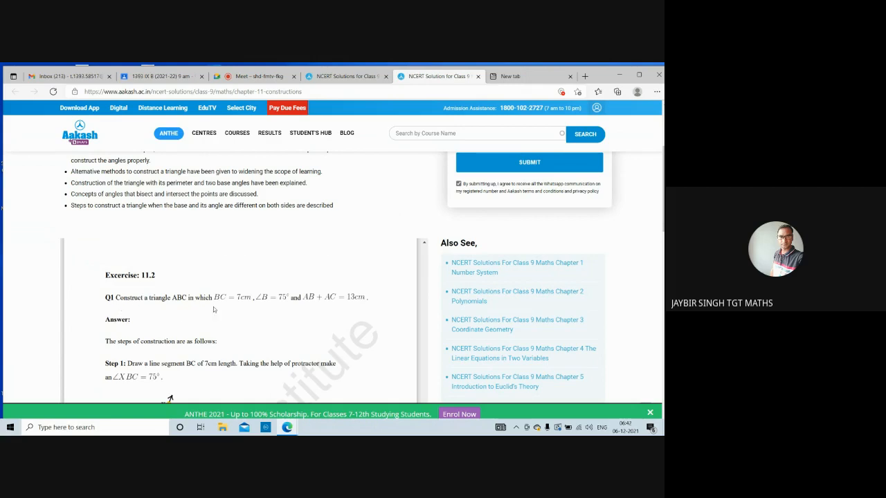
pyautogui.moveTo(258, 310)
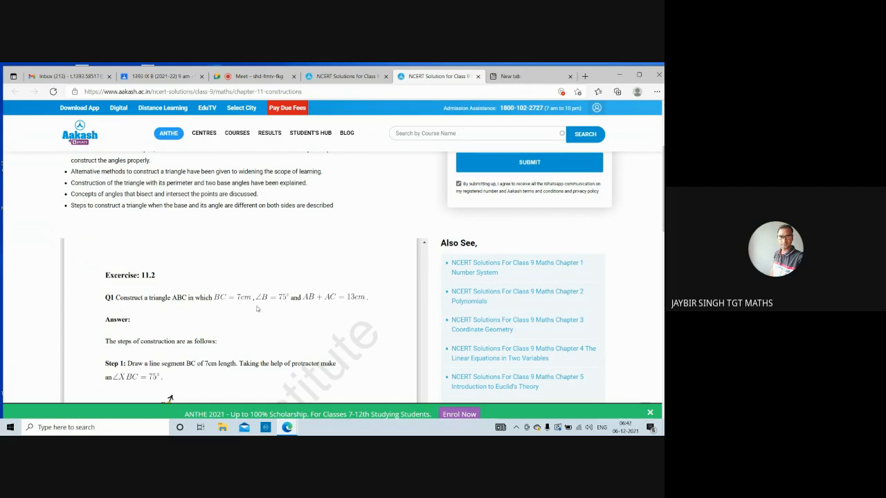
pyautogui.moveTo(282, 306)
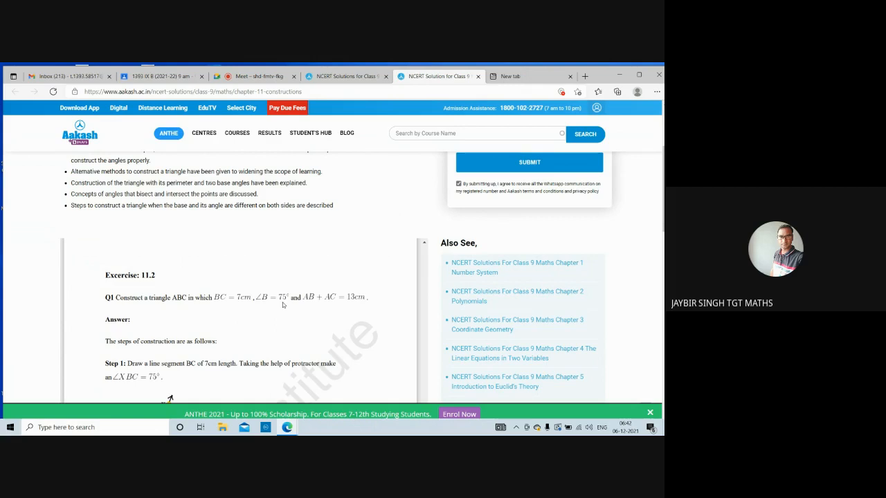
pyautogui.moveTo(334, 307)
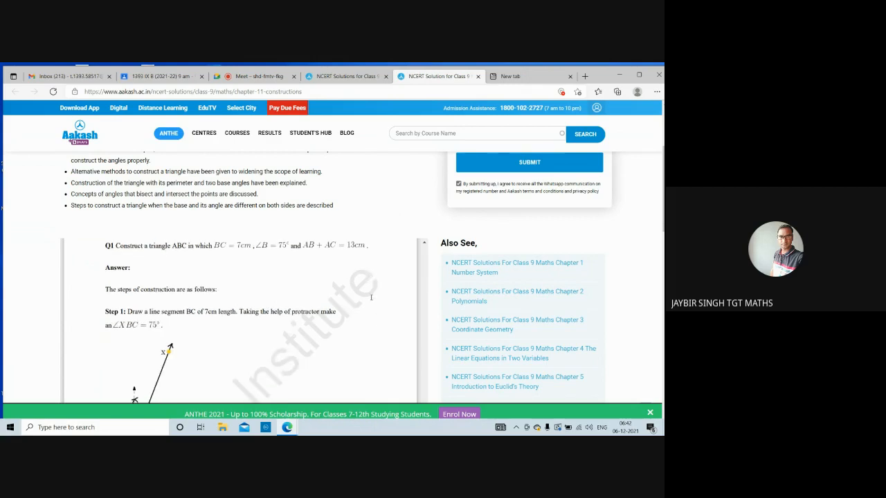
pyautogui.scroll(-3)
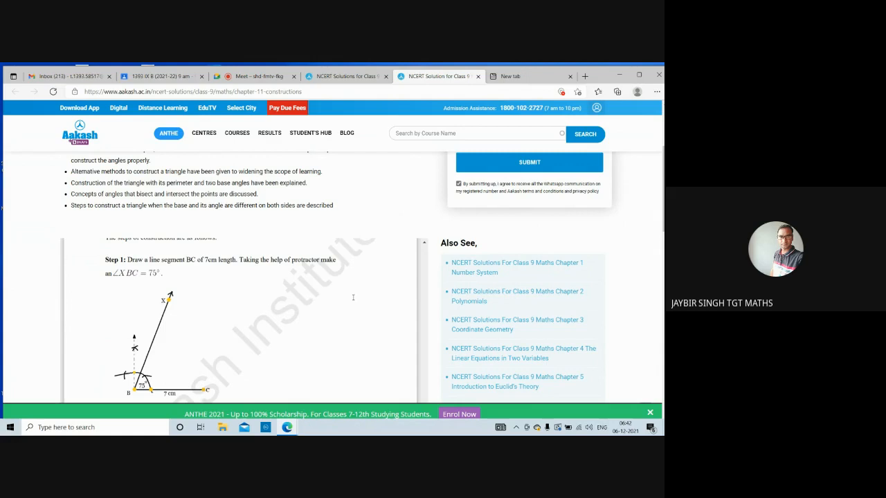
pyautogui.scroll(-3)
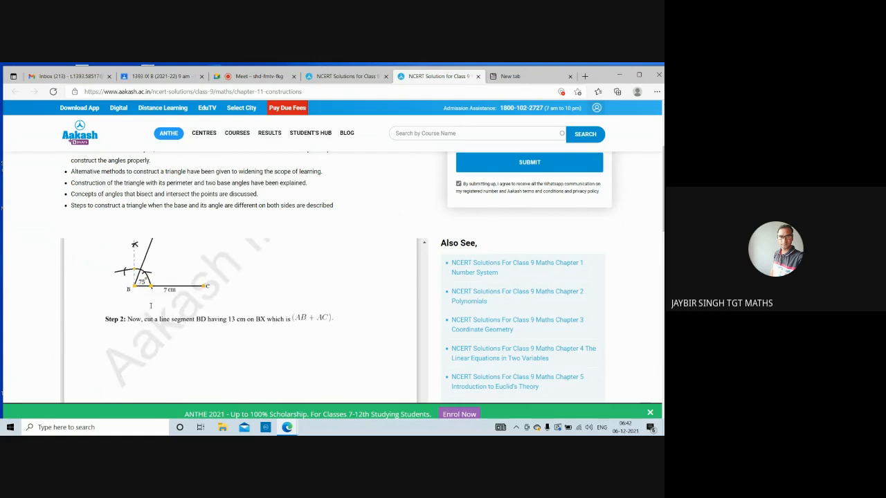
pyautogui.scroll(-3)
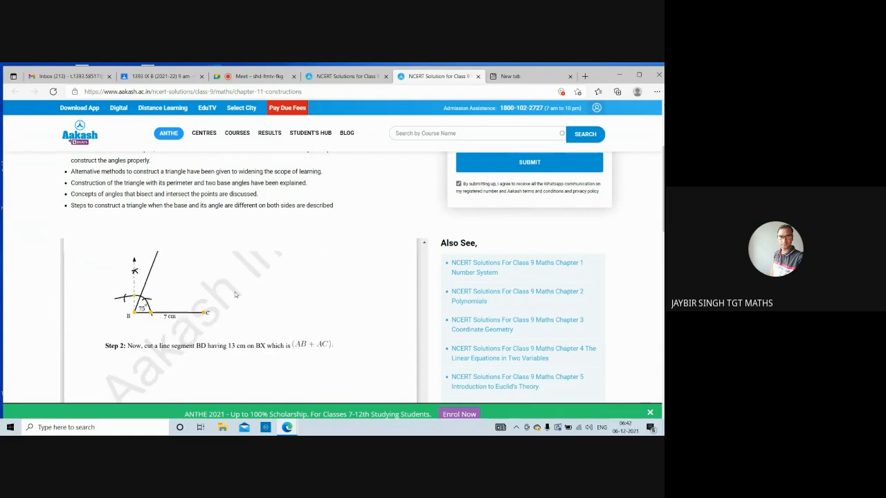
pyautogui.scroll(-3)
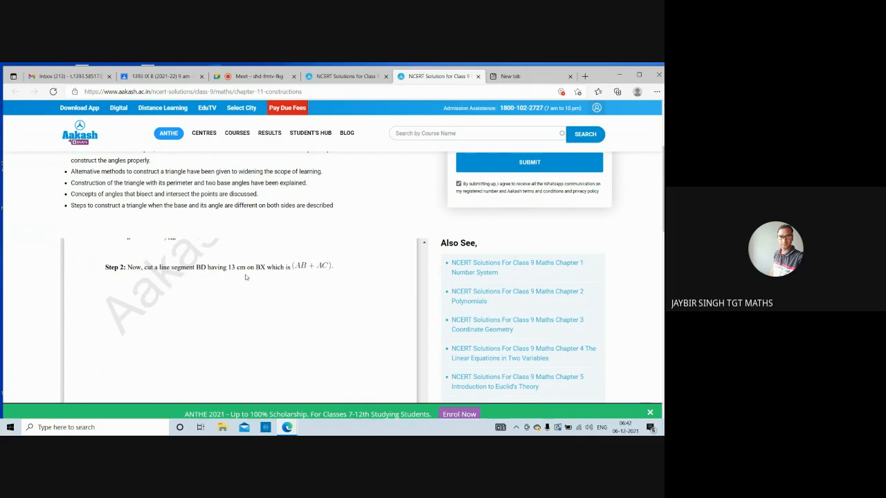
pyautogui.moveTo(329, 299)
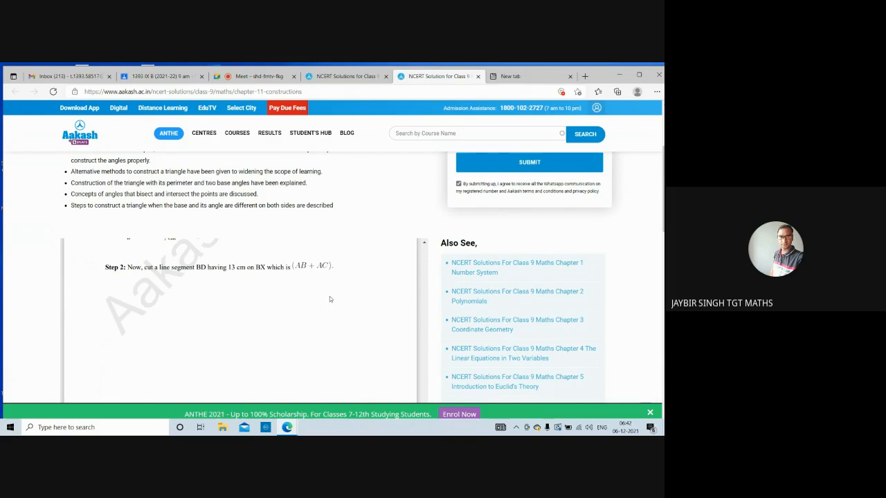
pyautogui.scroll(-3)
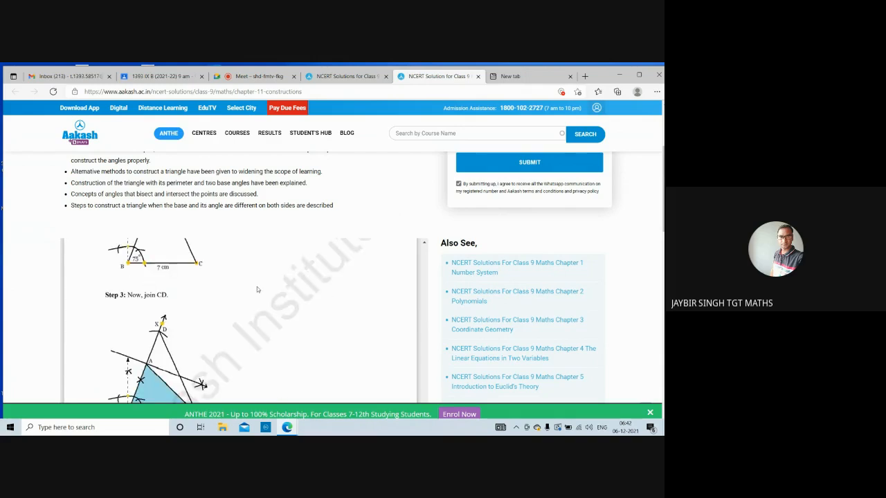
pyautogui.scroll(-3)
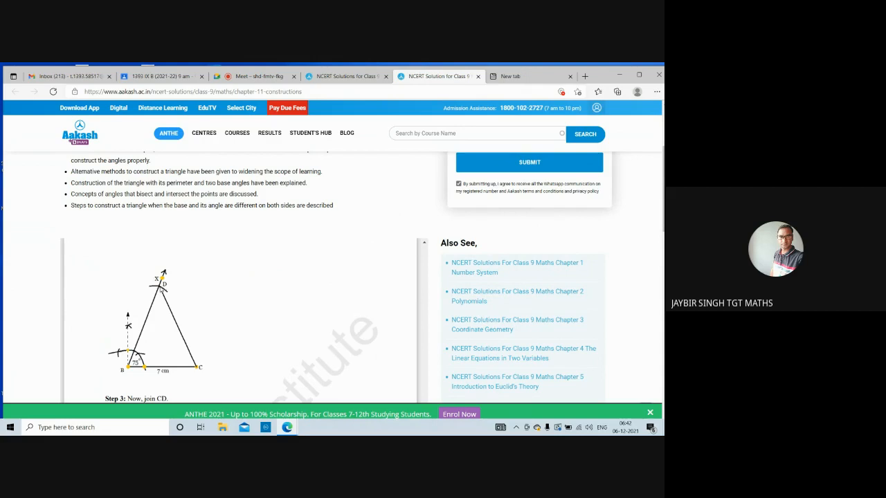
pyautogui.scroll(-3)
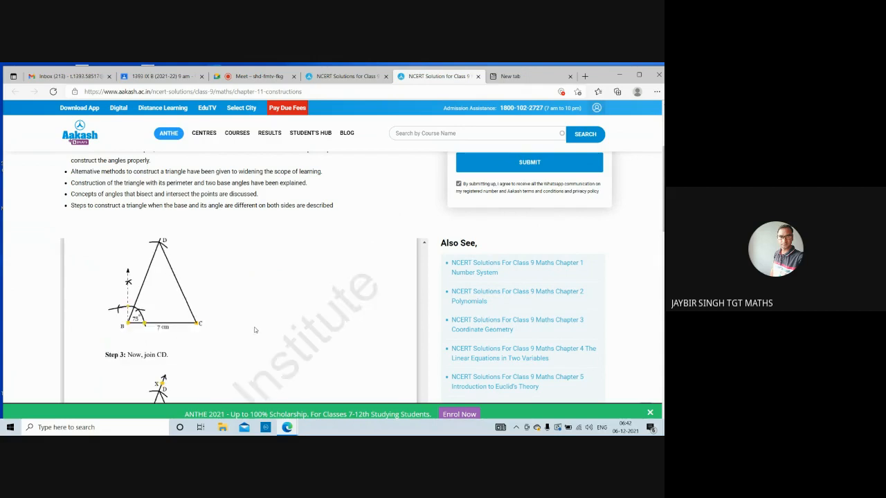
pyautogui.scroll(-3)
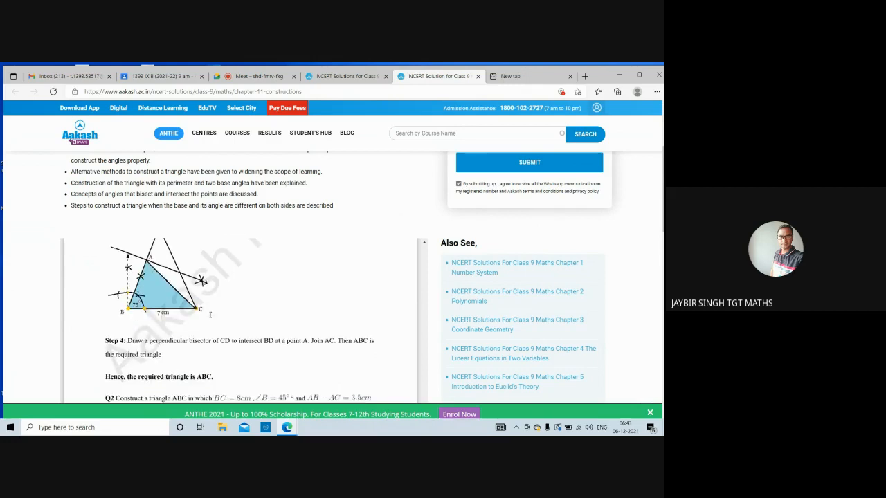
pyautogui.scroll(3)
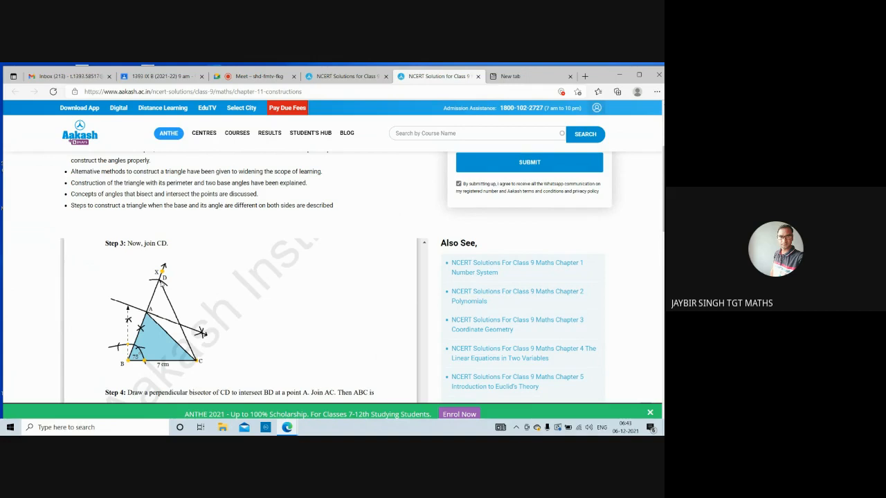
pyautogui.moveTo(161, 283)
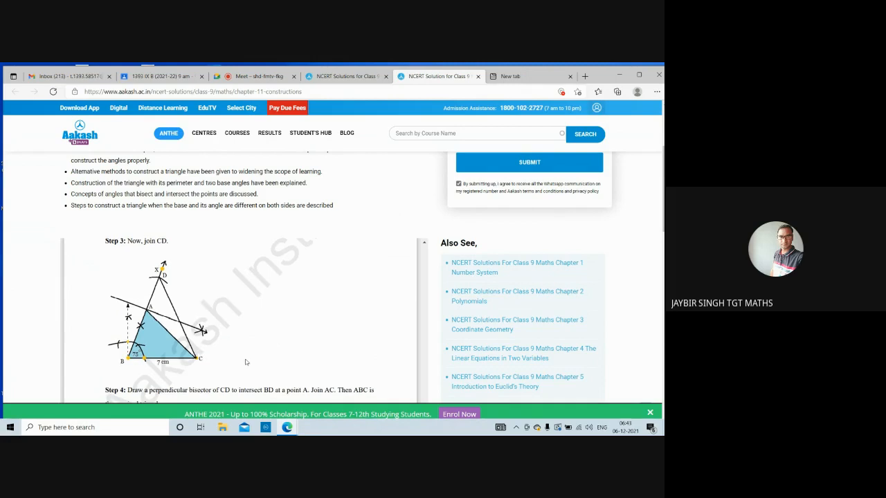
pyautogui.scroll(-3)
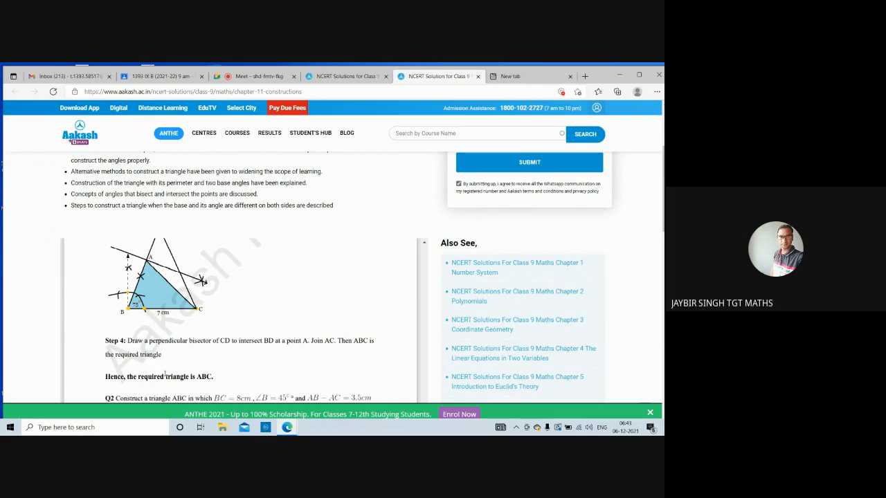
pyautogui.moveTo(194, 368)
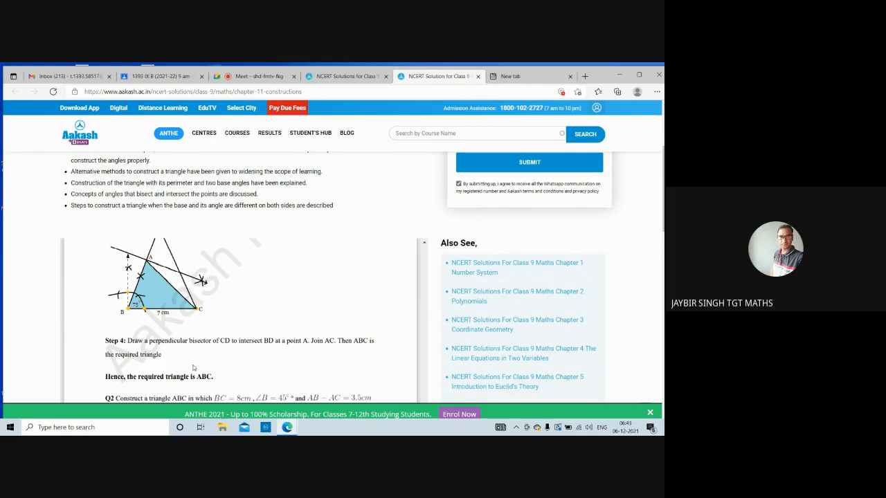
pyautogui.scroll(-3)
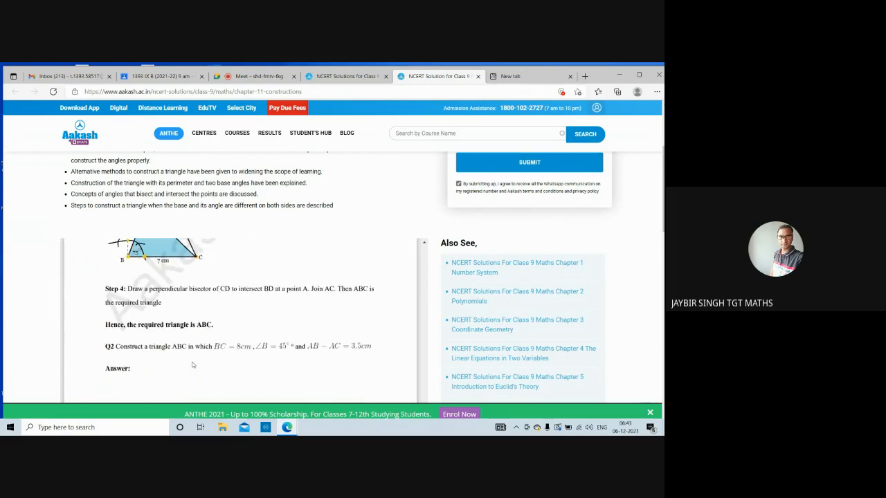